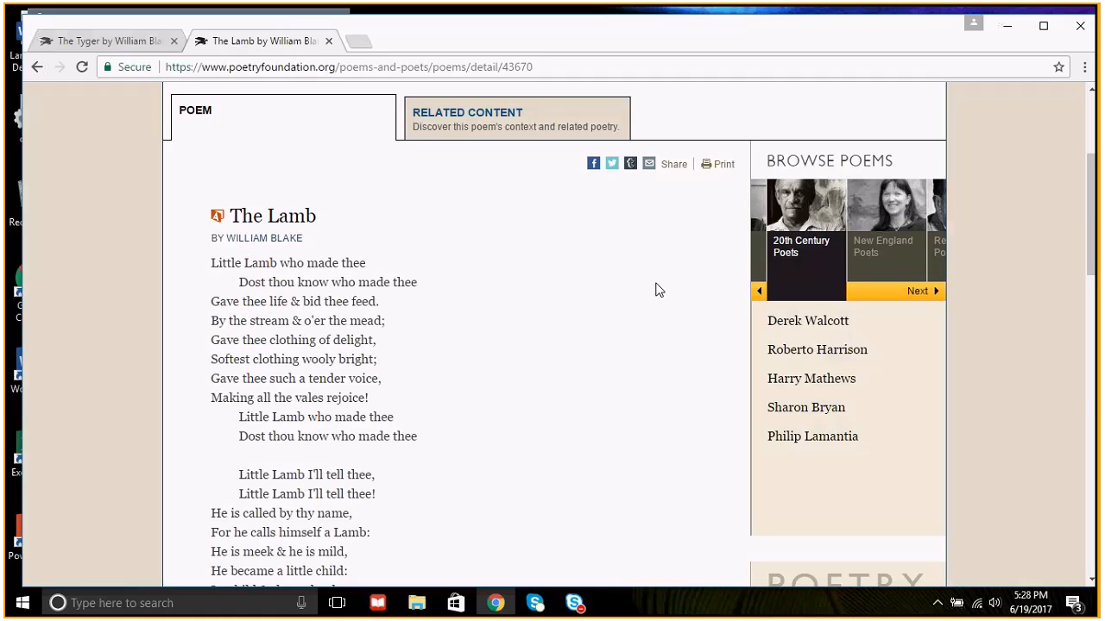
pyautogui.moveTo(654, 281)
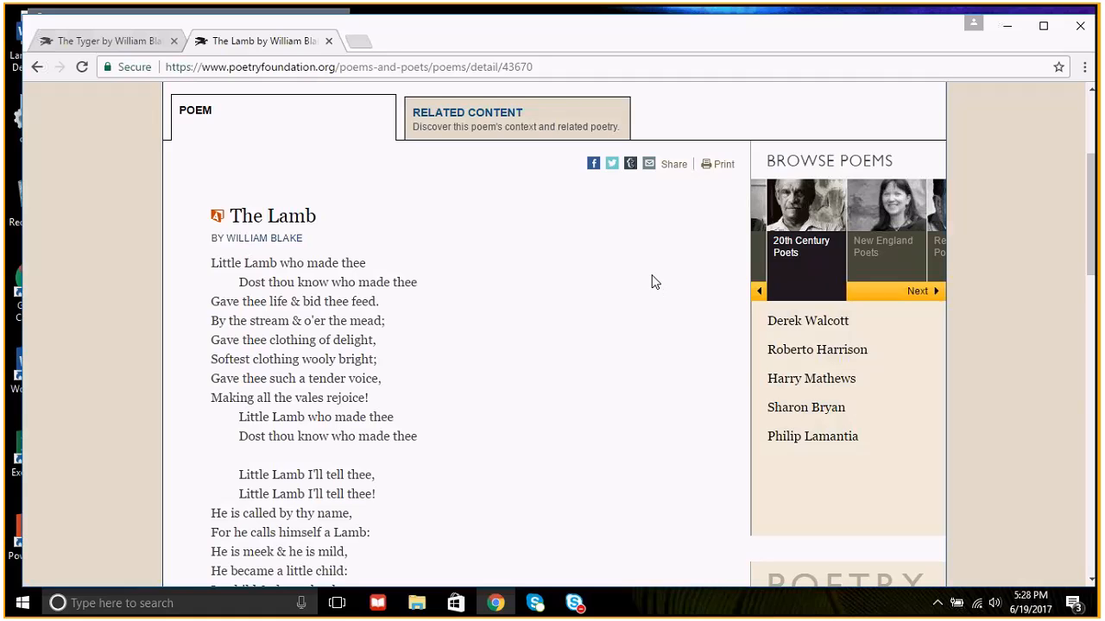
# Scroll briefly down The Lamb page before switching to The Tyger tab
pyautogui.scroll(-3)
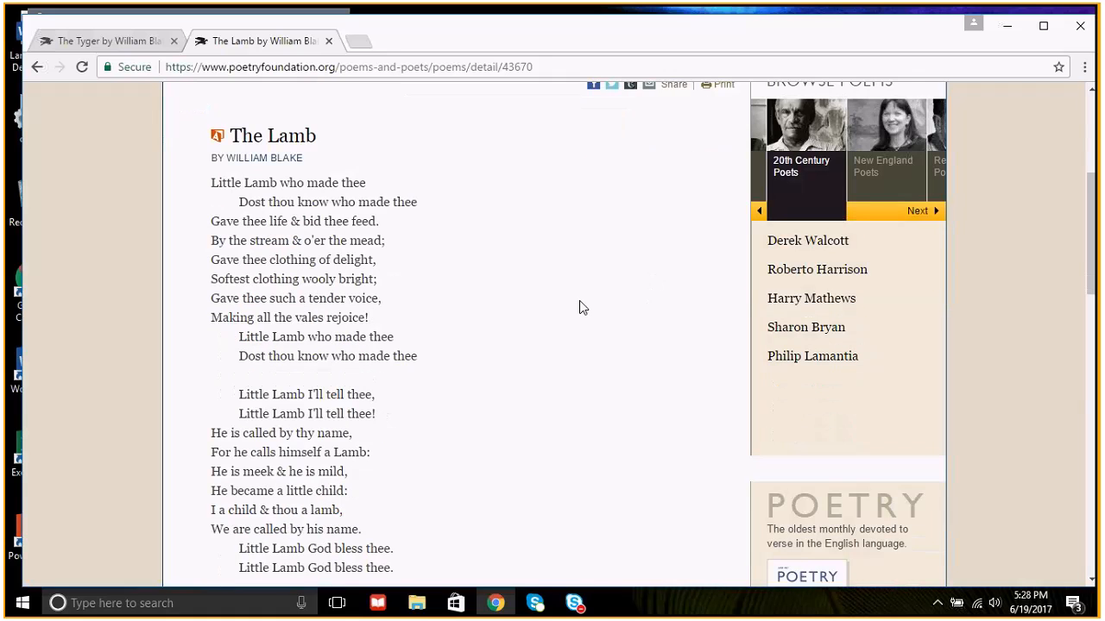
pyautogui.moveTo(557, 333)
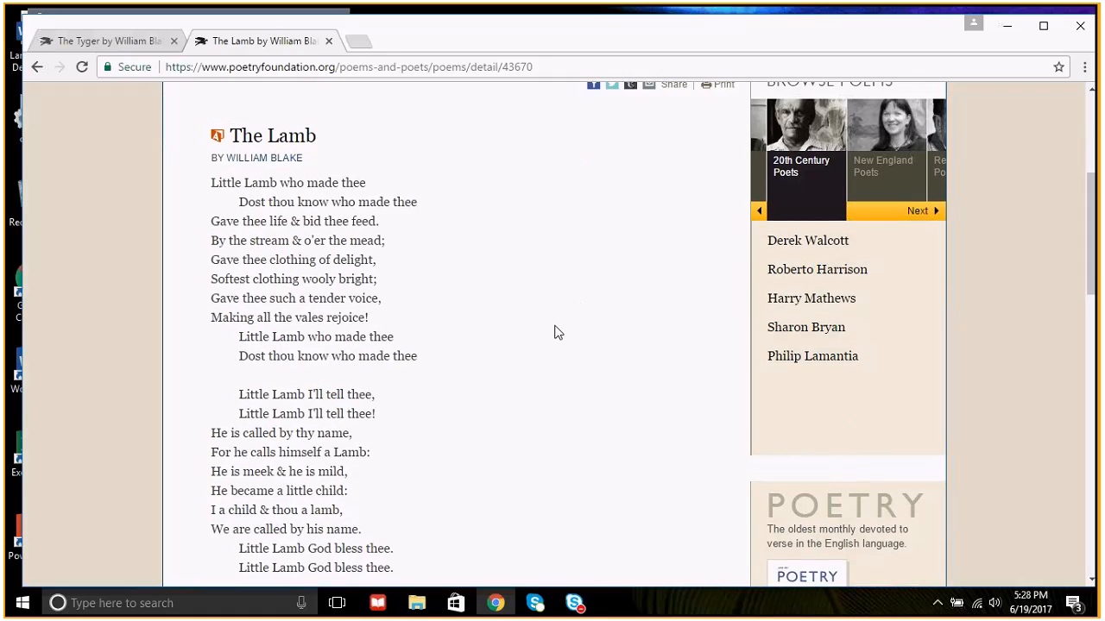
pyautogui.moveTo(463, 238)
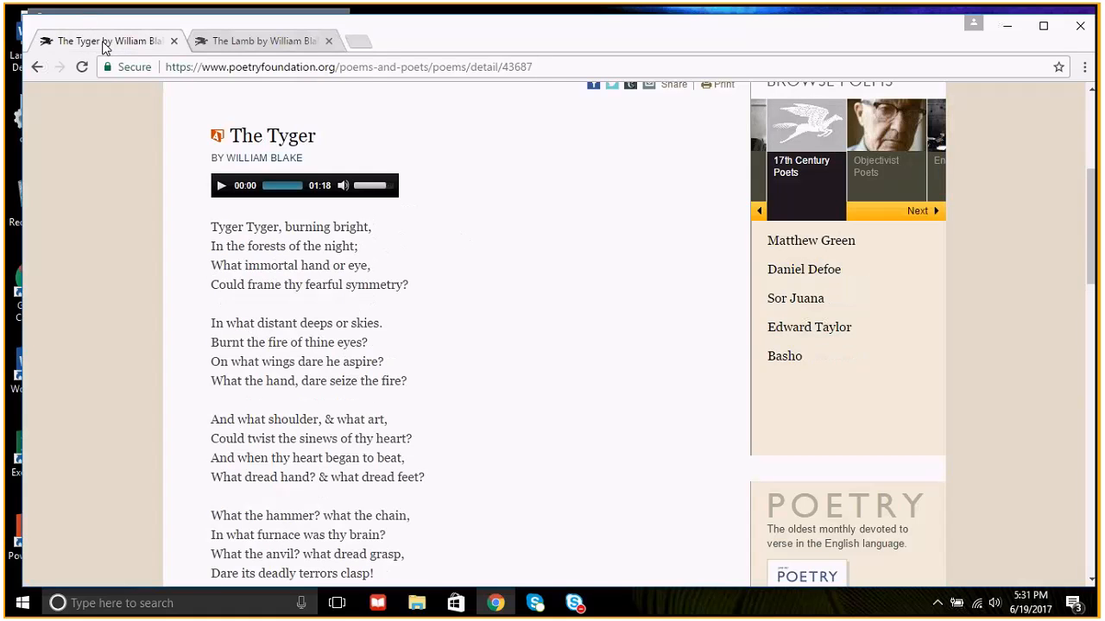
pyautogui.moveTo(840, 568)
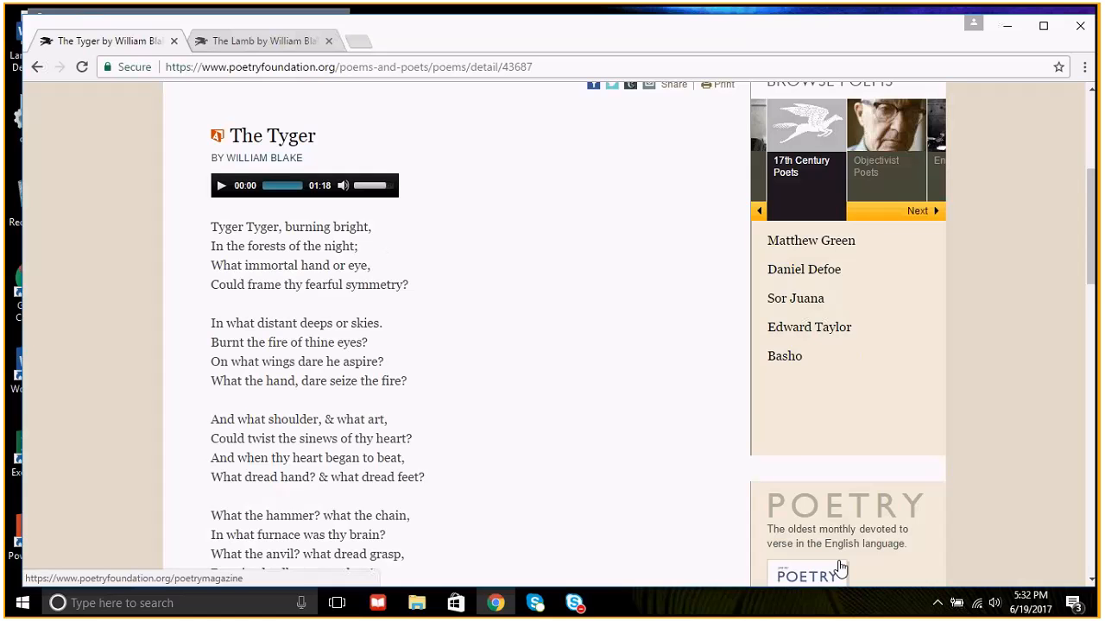
# Scroll down The Tyger to its final stanza and the Related Content section
pyautogui.scroll(-3)
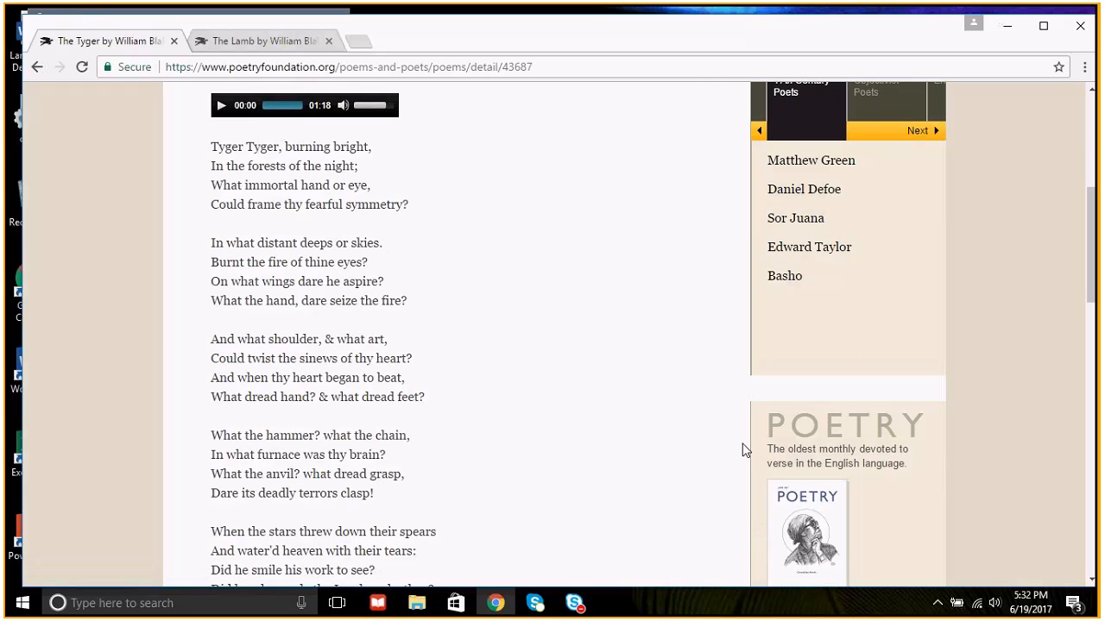
pyautogui.moveTo(570, 369)
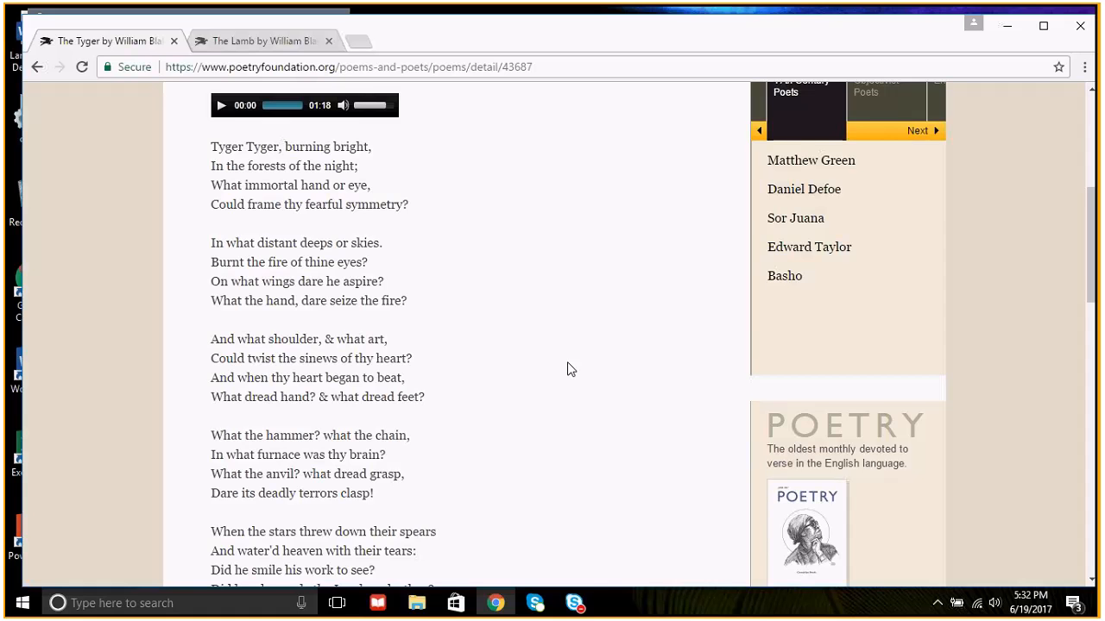
pyautogui.scroll(-3)
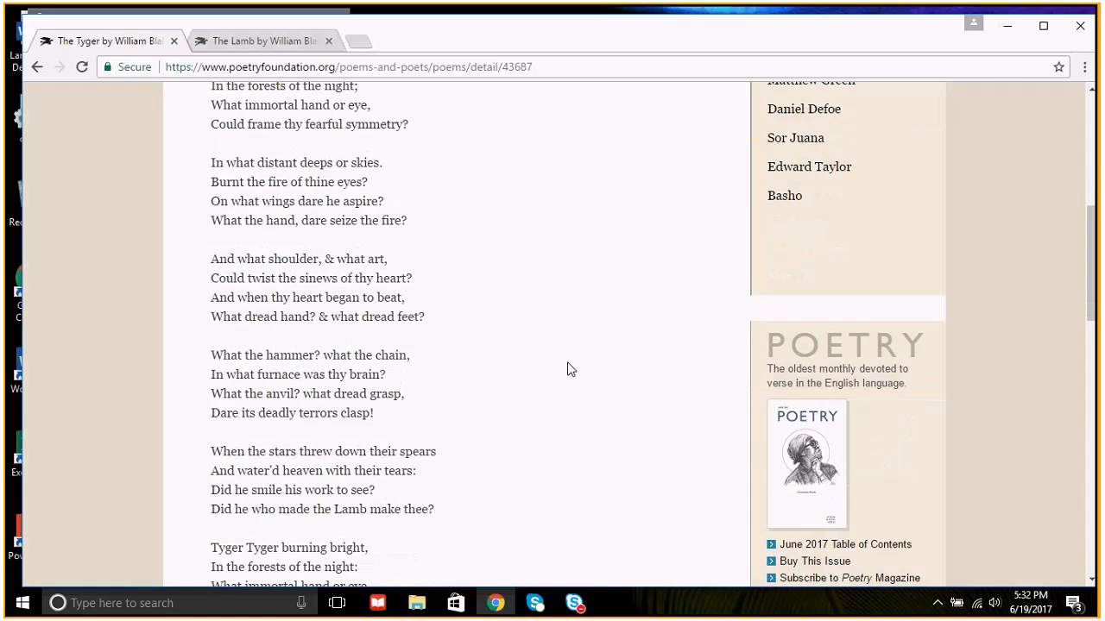
pyautogui.moveTo(578, 316)
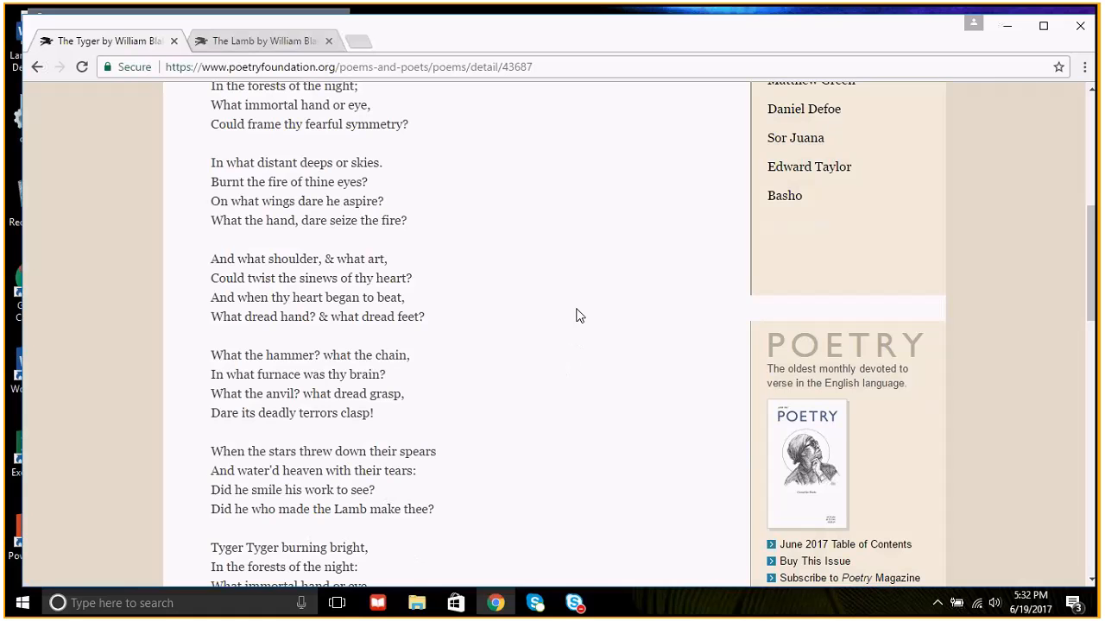
pyautogui.scroll(-3)
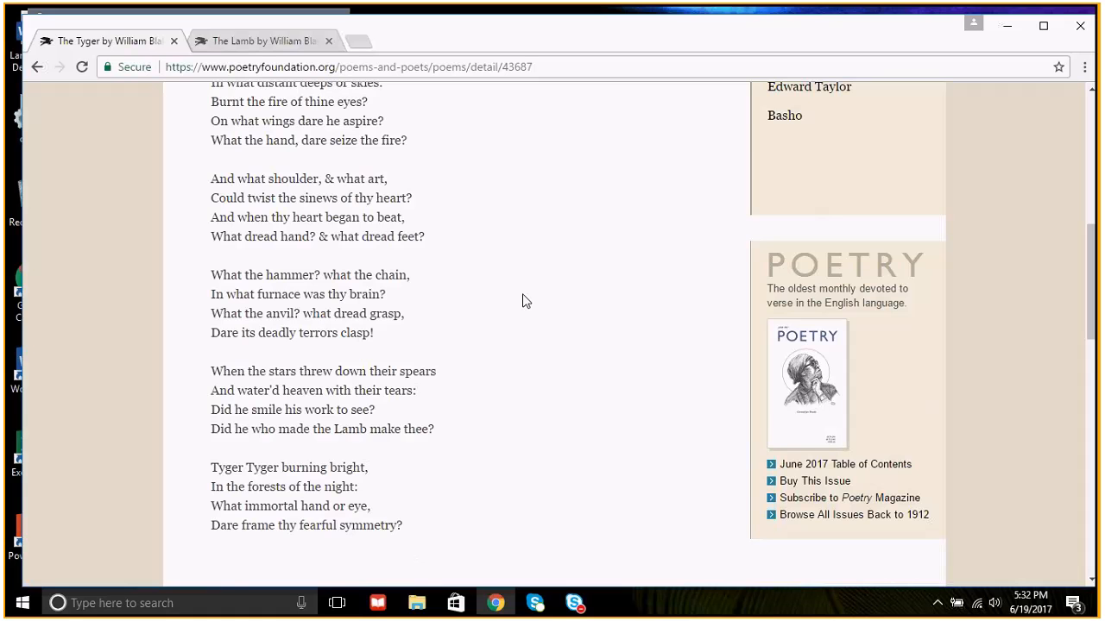
pyautogui.scroll(-3)
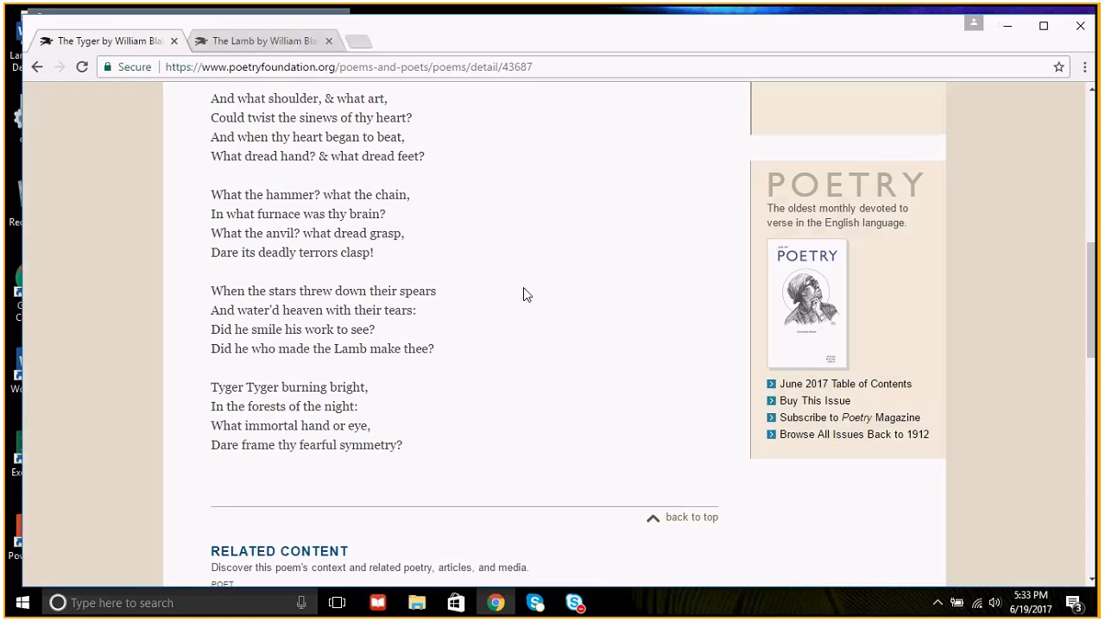
pyautogui.scroll(-3)
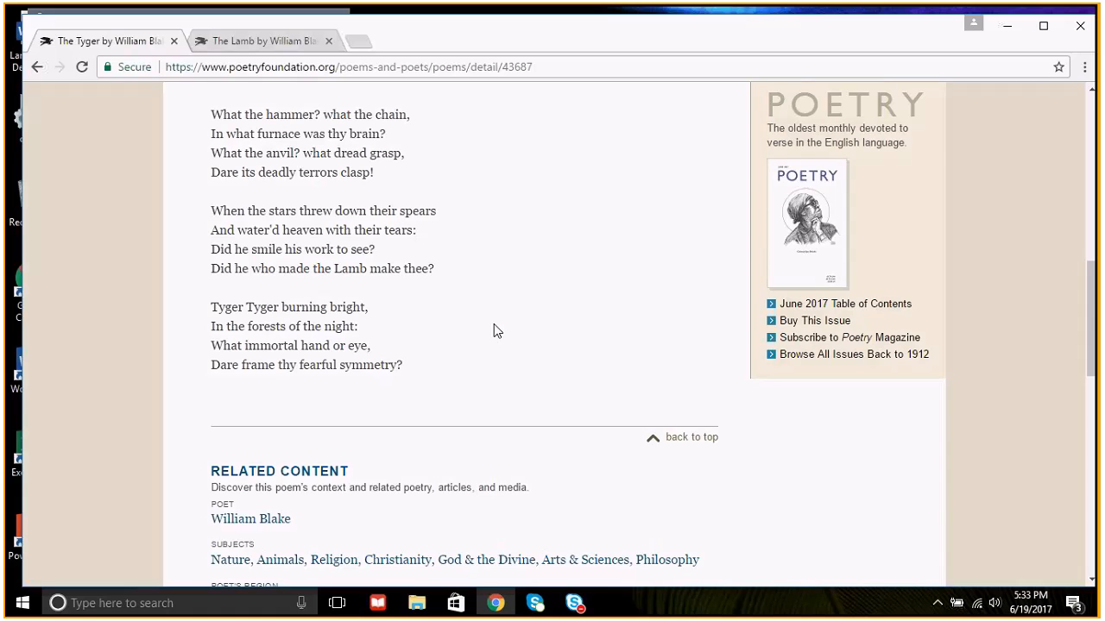
pyautogui.moveTo(503, 314)
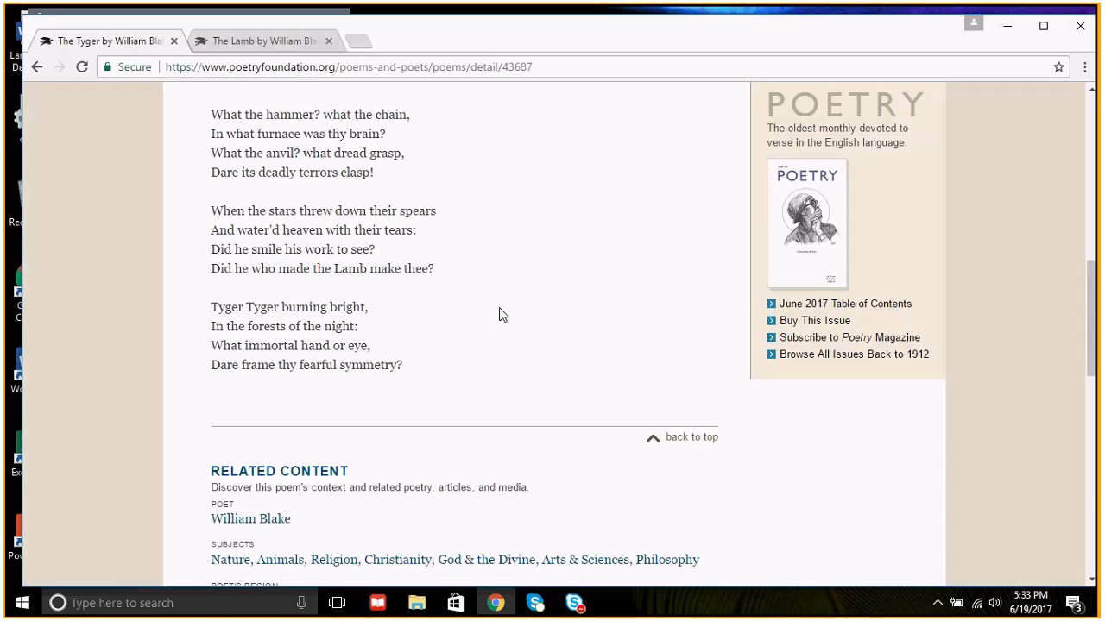
pyautogui.moveTo(504, 282)
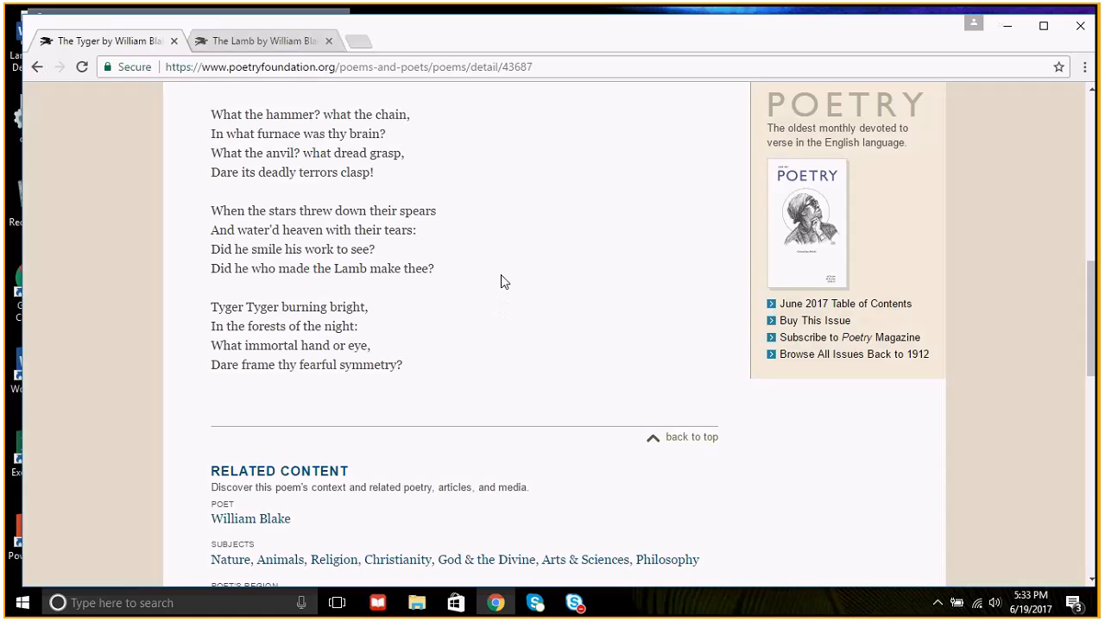
# Highlight 'What immortal hand or eye, Could frame thy fearful symmetry?' in the first stanza
pyautogui.scroll(3)
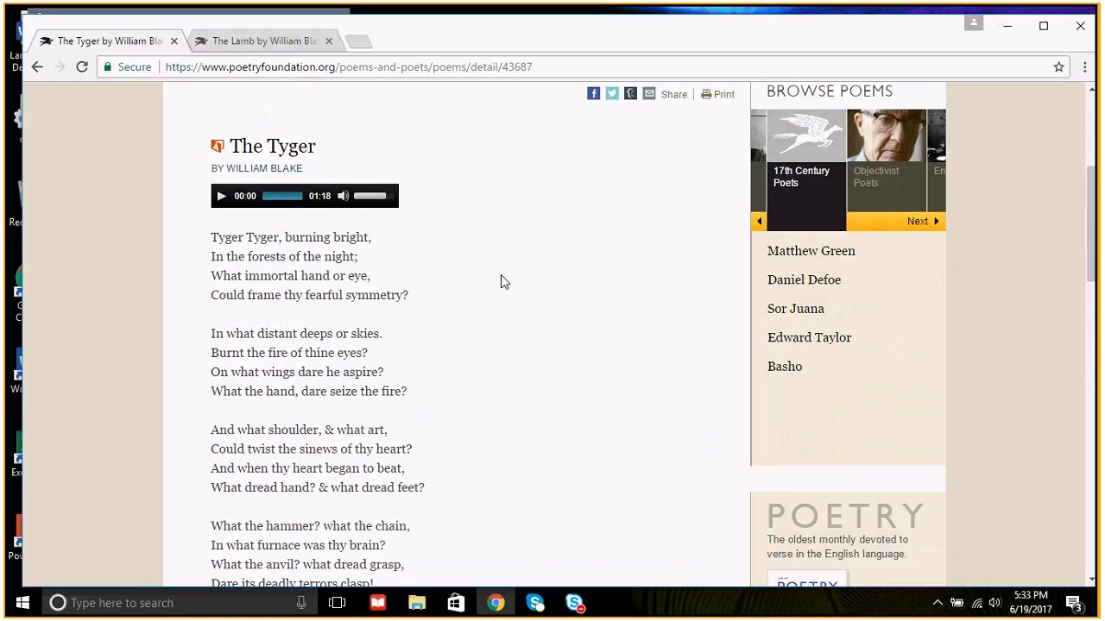
pyautogui.scroll(-3)
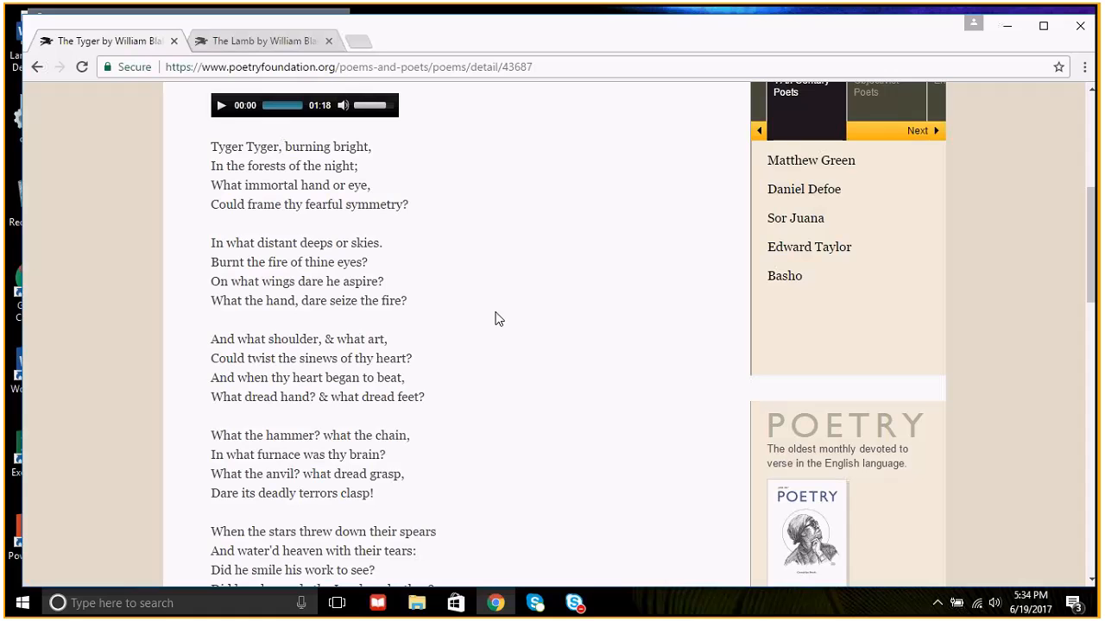
pyautogui.scroll(-3)
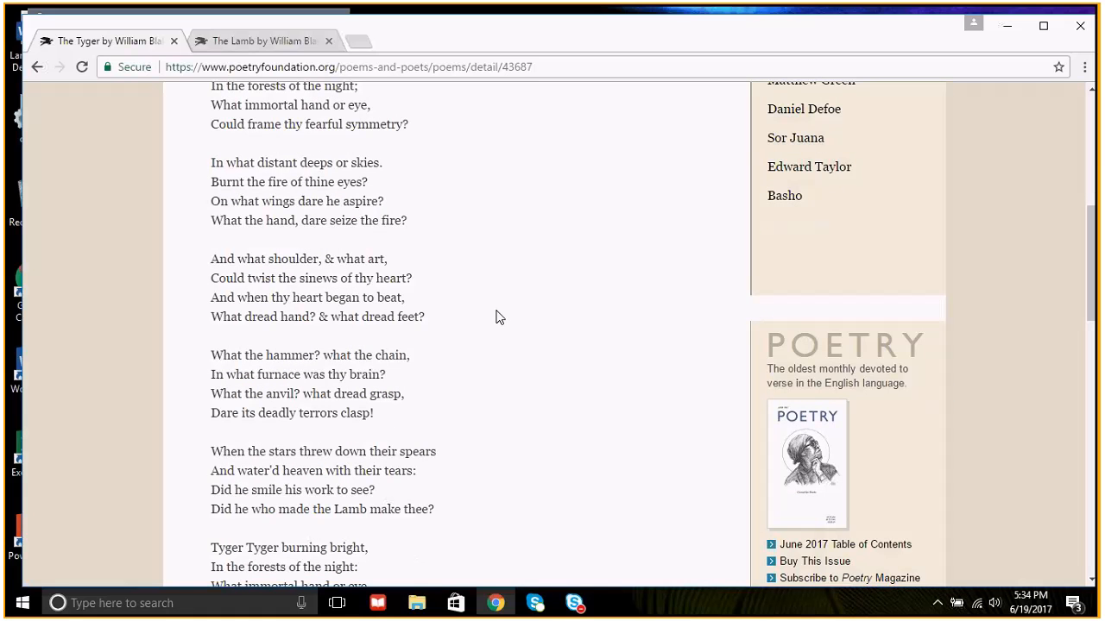
pyautogui.moveTo(405, 129)
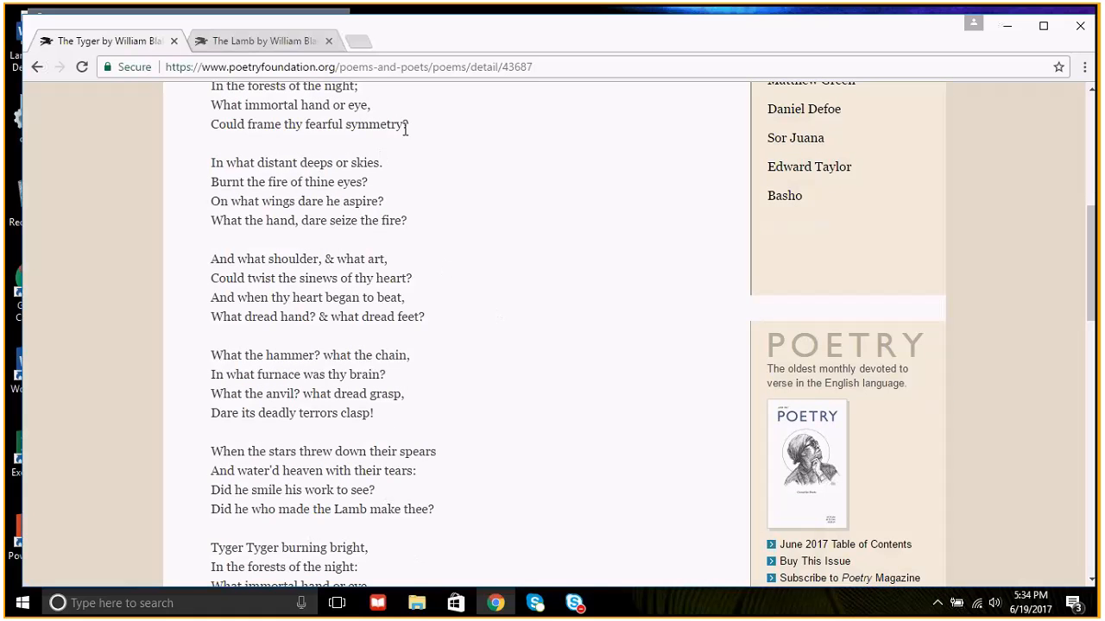
pyautogui.moveTo(407, 143)
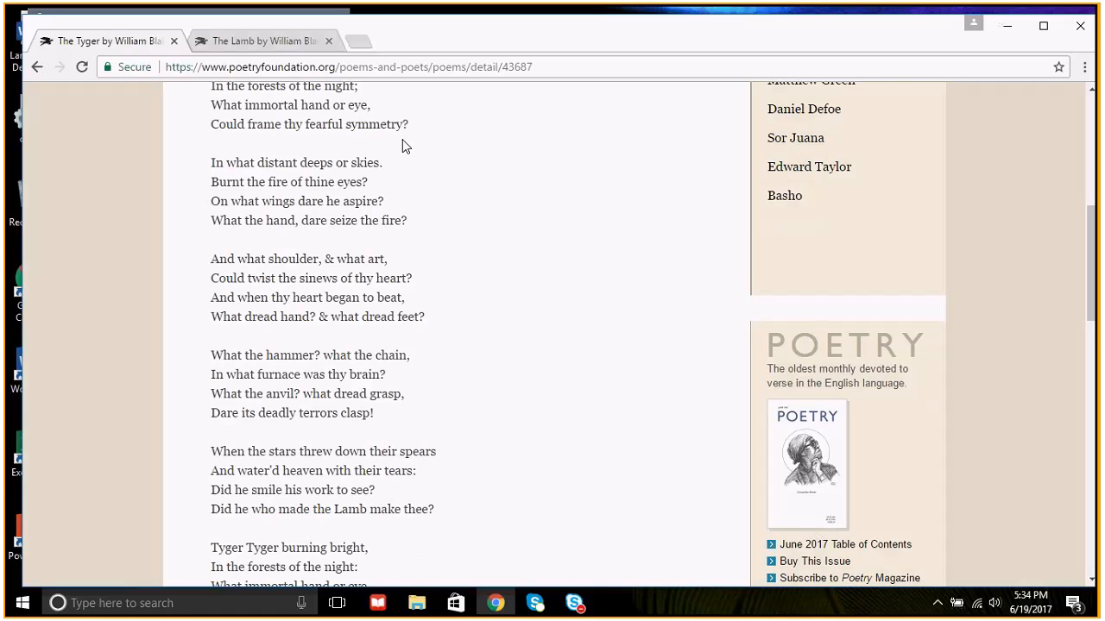
pyautogui.moveTo(389, 170)
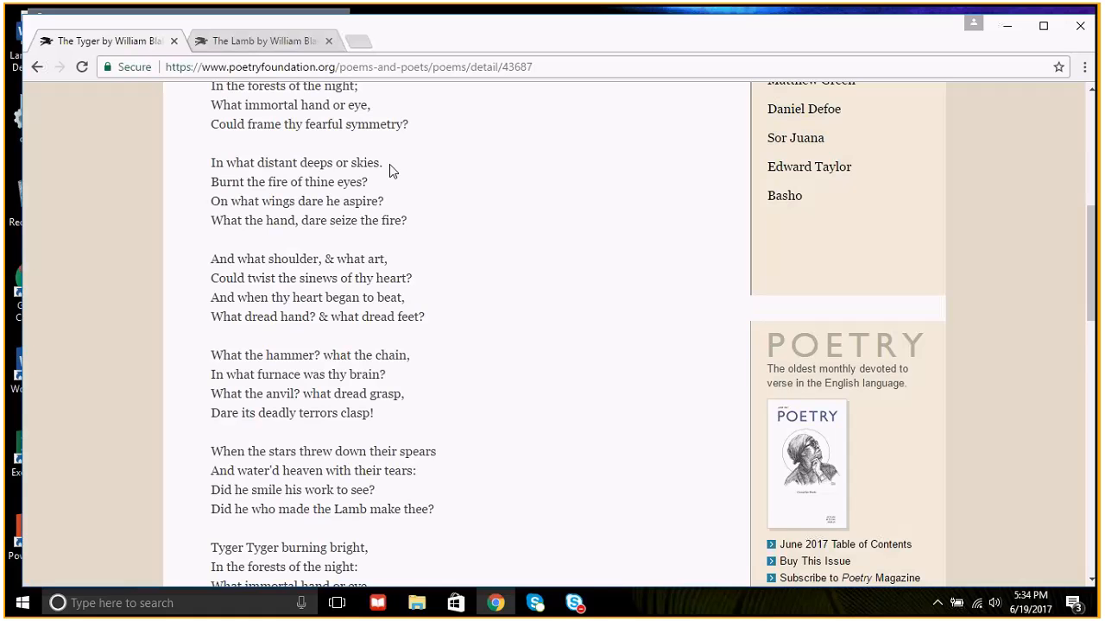
pyautogui.scroll(3)
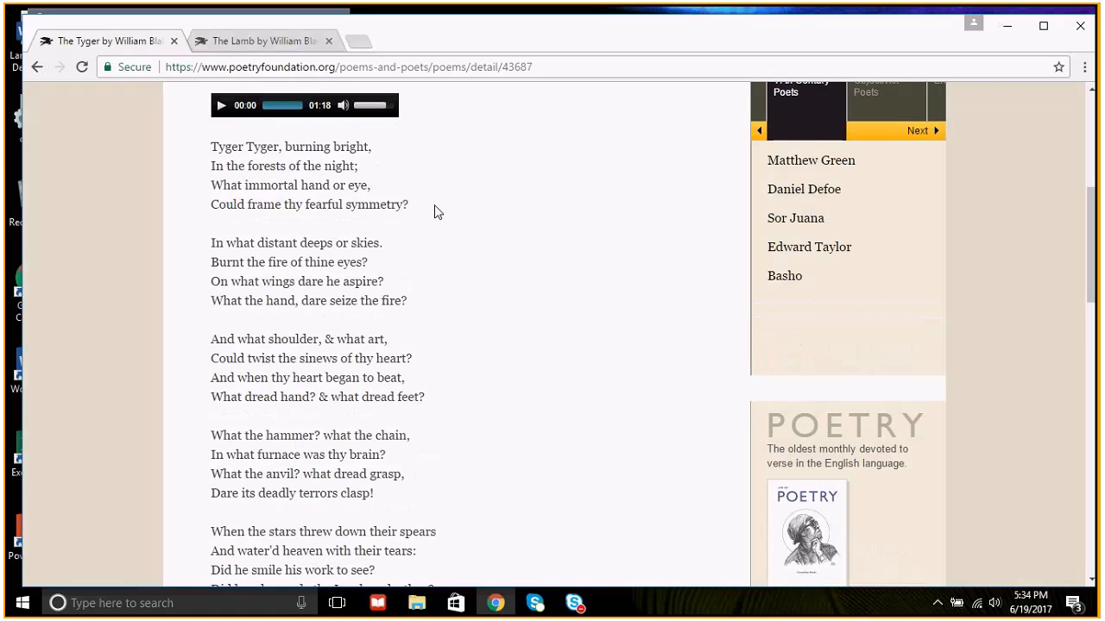
pyautogui.moveTo(210, 184); pyautogui.dragTo(411, 205)
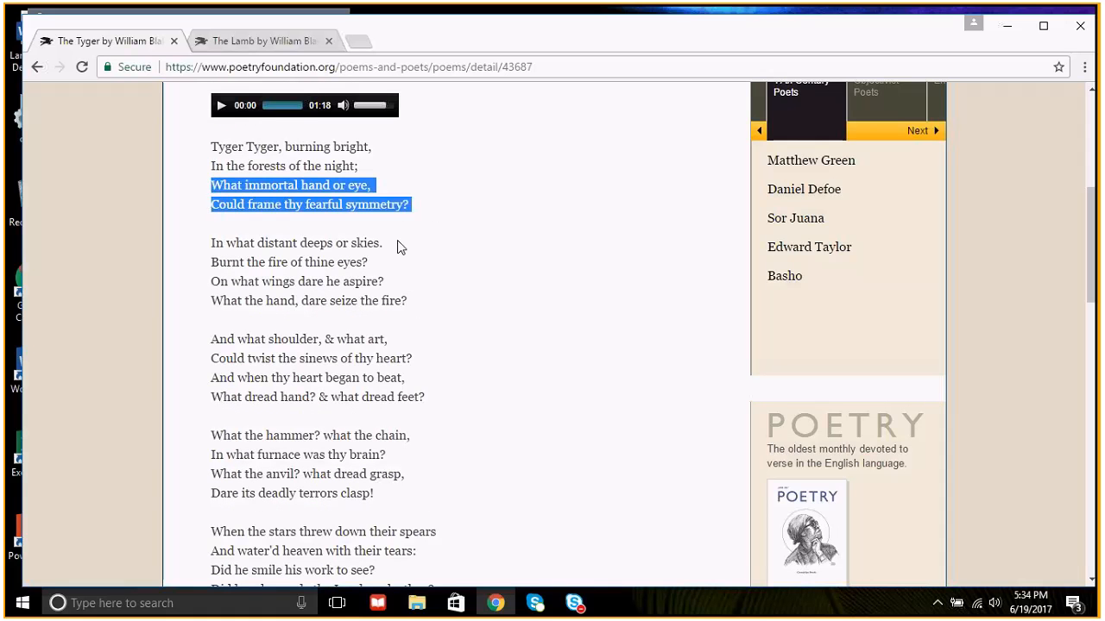
pyautogui.scroll(-3)
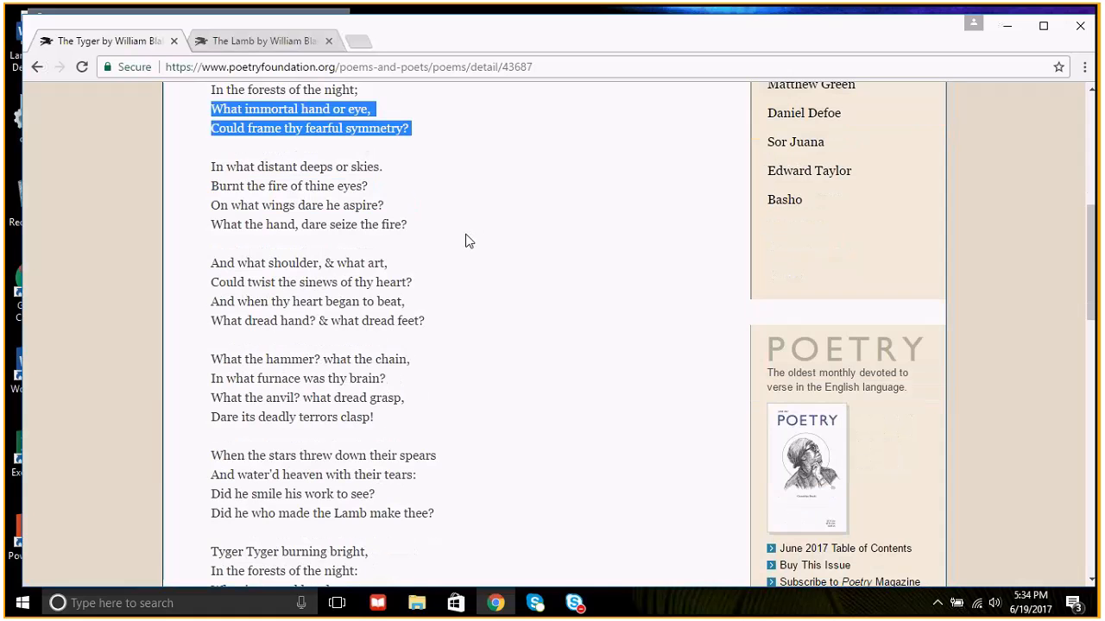
pyautogui.scroll(-3)
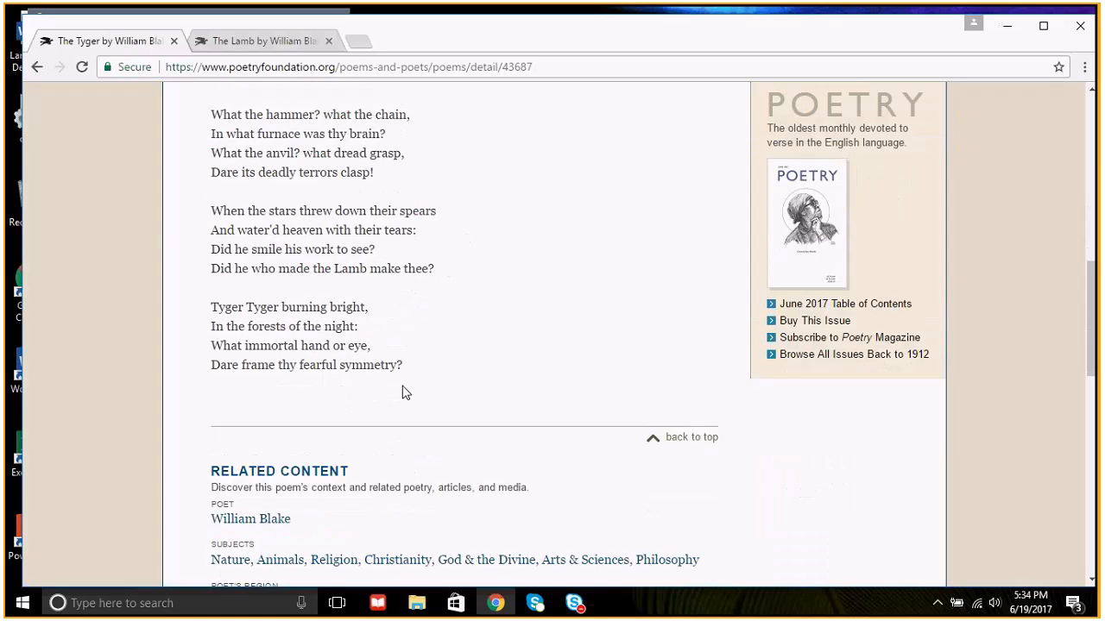
# Highlight the final stanza, then select only the word 'Dare' in its last line
pyautogui.moveTo(211, 306); pyautogui.dragTo(402, 365)
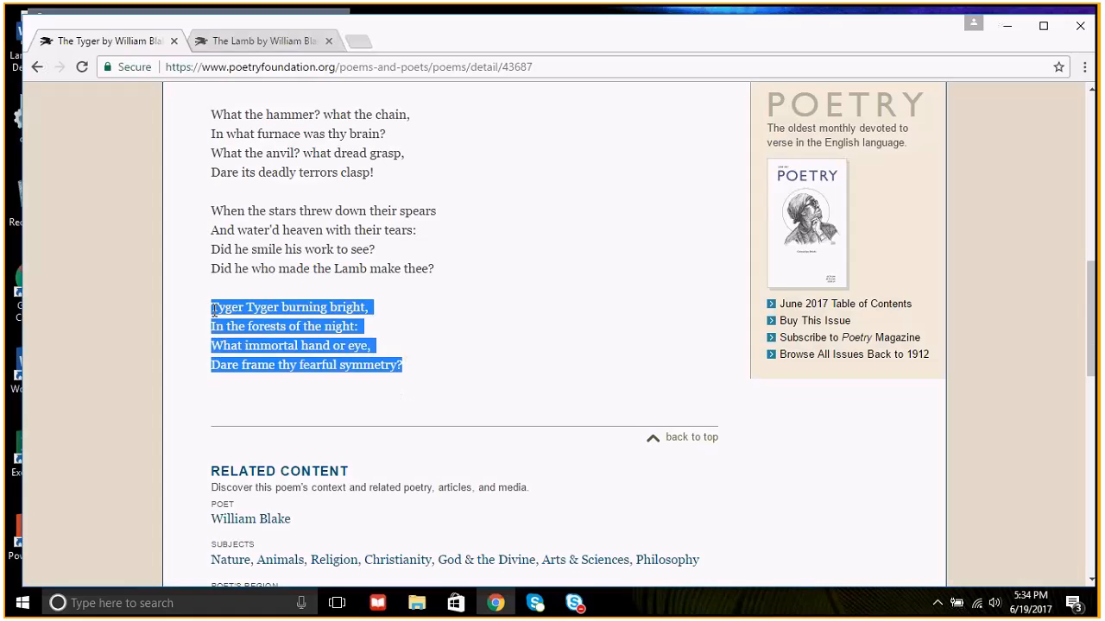
pyautogui.scroll(-3)
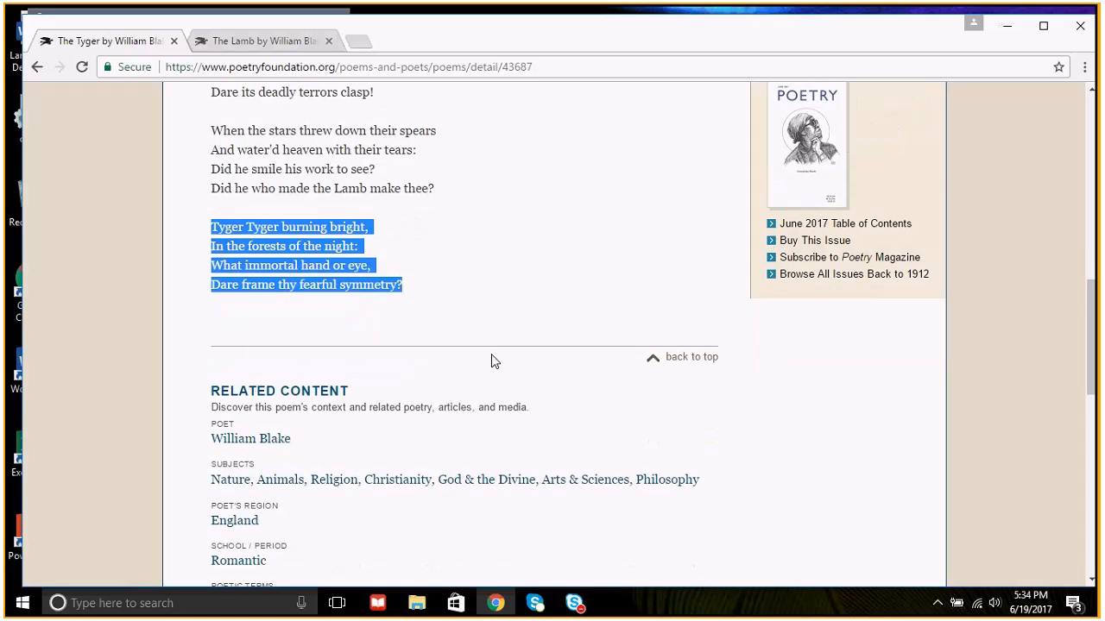
pyautogui.moveTo(510, 320)
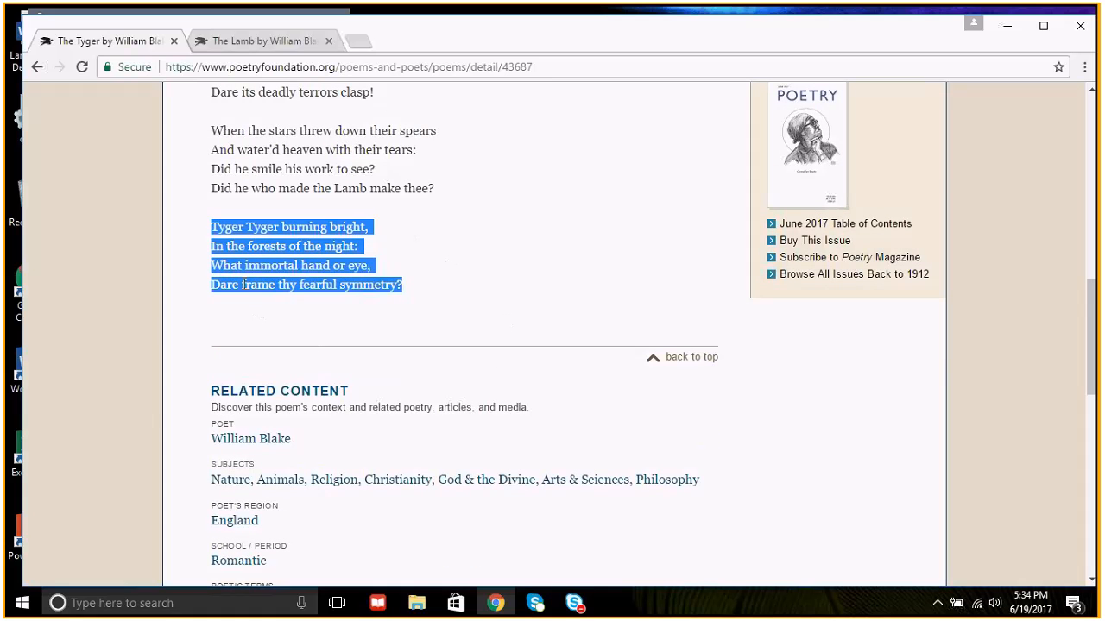
pyautogui.doubleClick(226, 285)
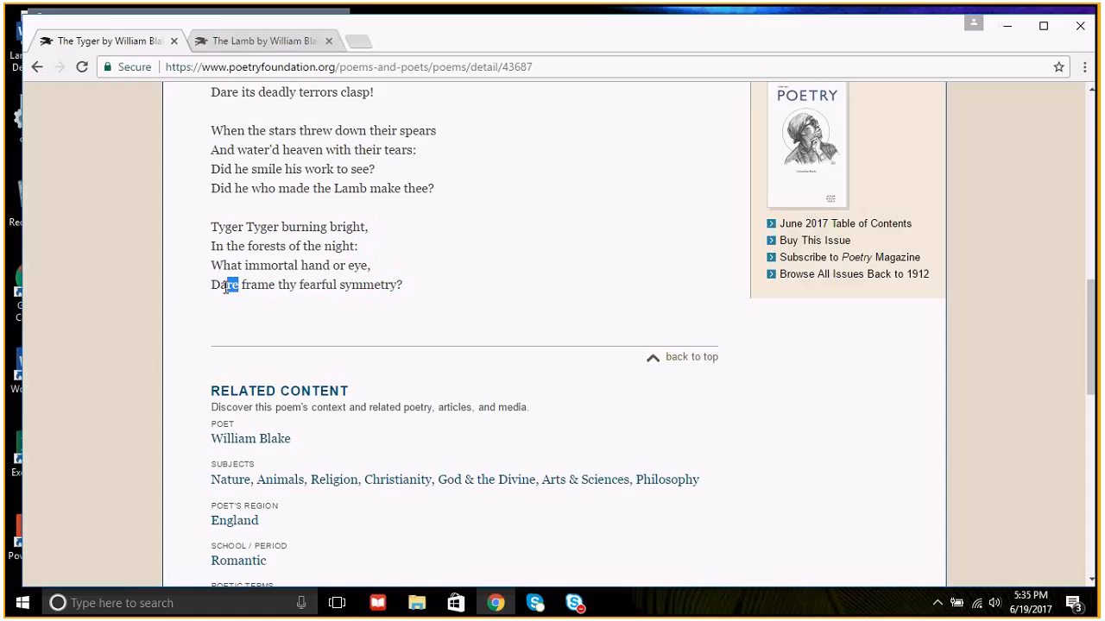
pyautogui.doubleClick(223, 284)
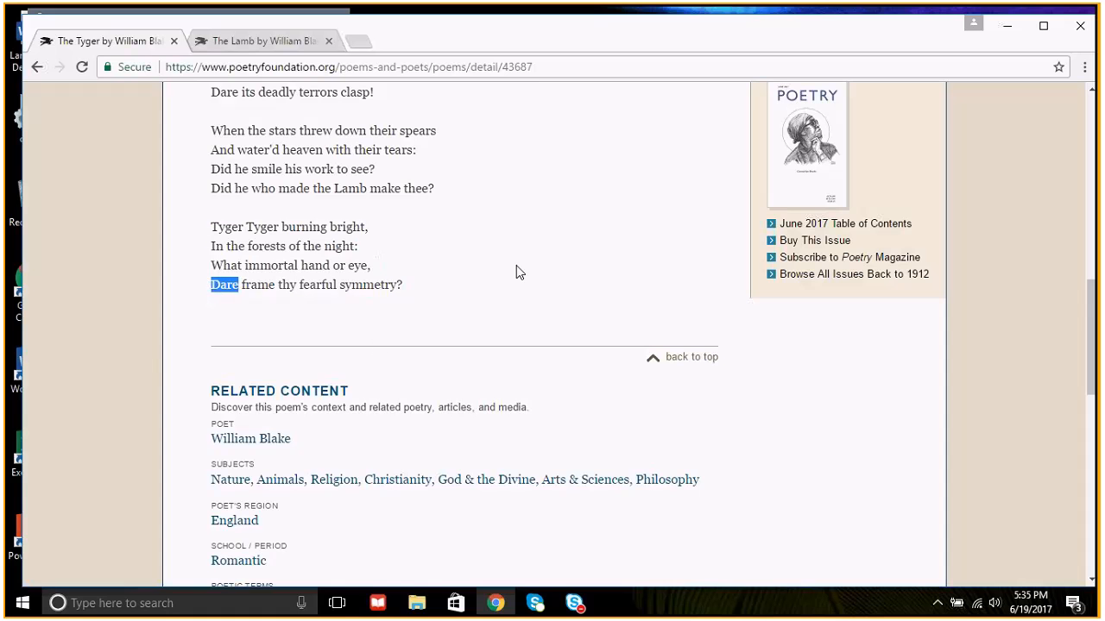
pyautogui.moveTo(464, 253)
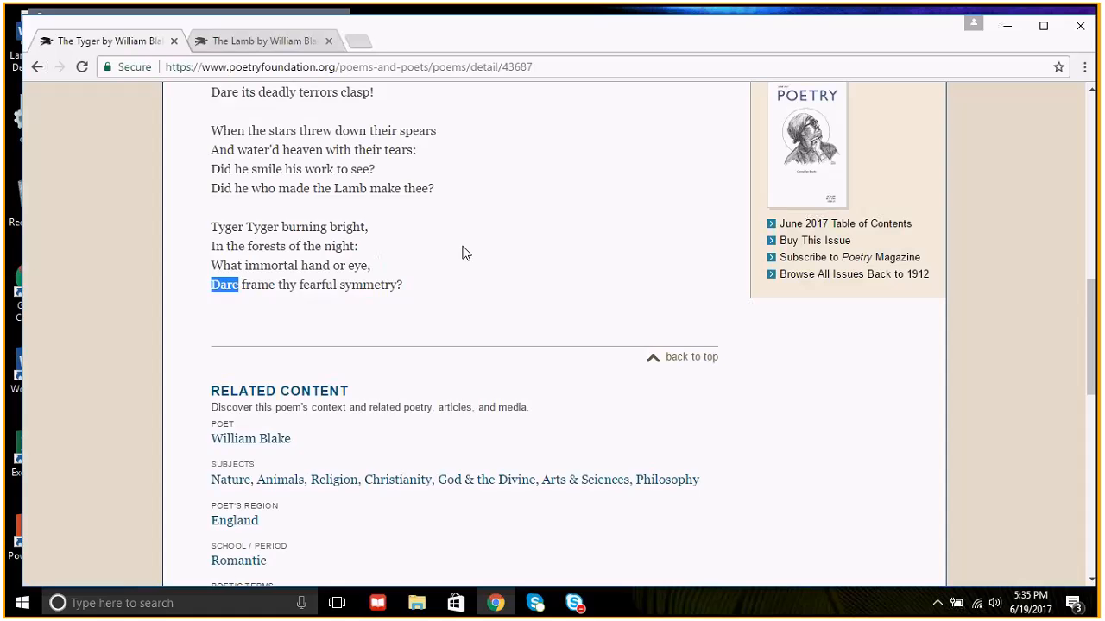
pyautogui.moveTo(467, 244)
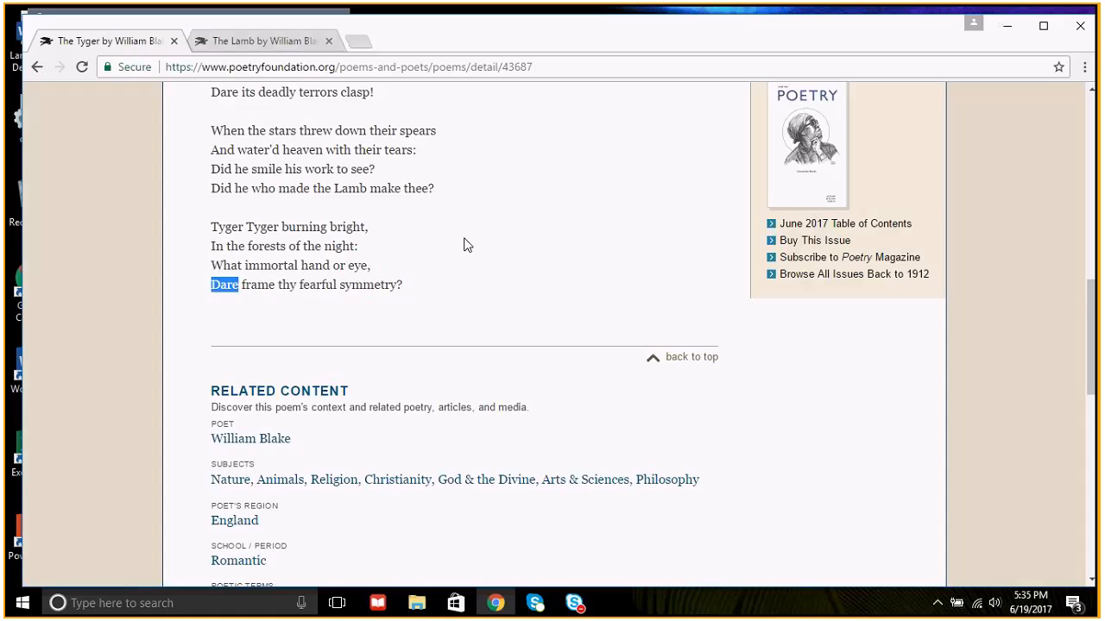
pyautogui.scroll(3)
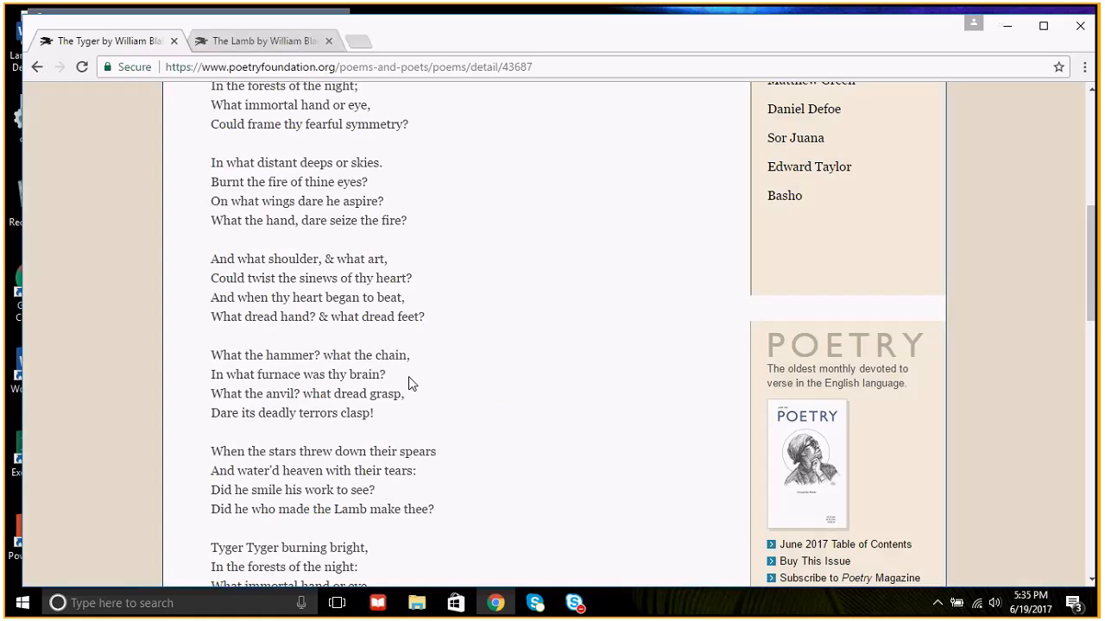
pyautogui.scroll(-3)
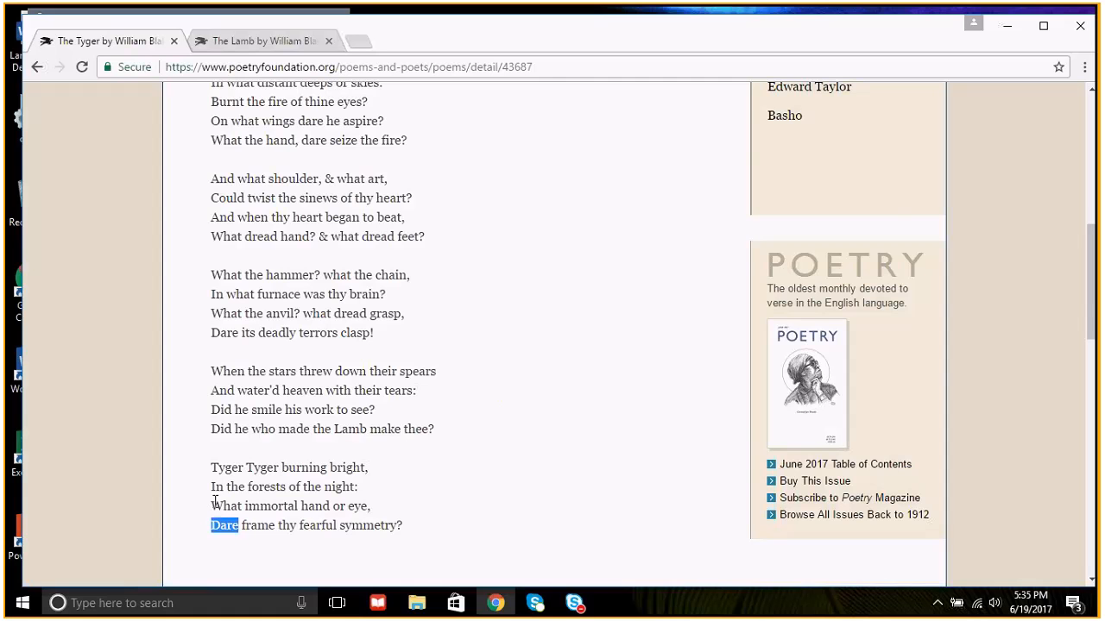
pyautogui.moveTo(157, 448)
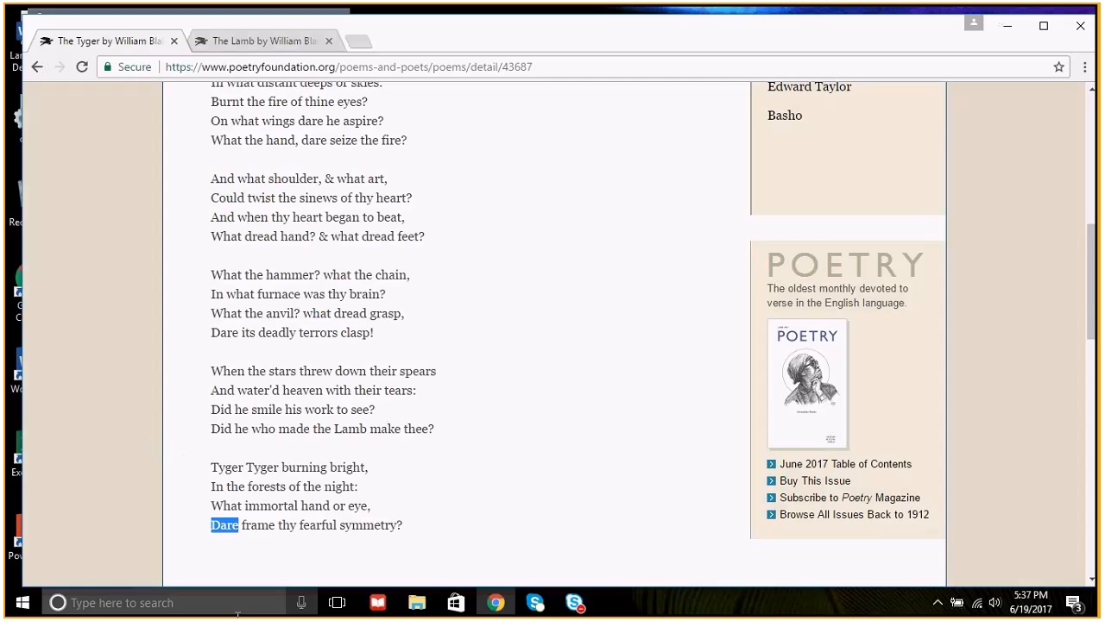
pyautogui.scroll(3)
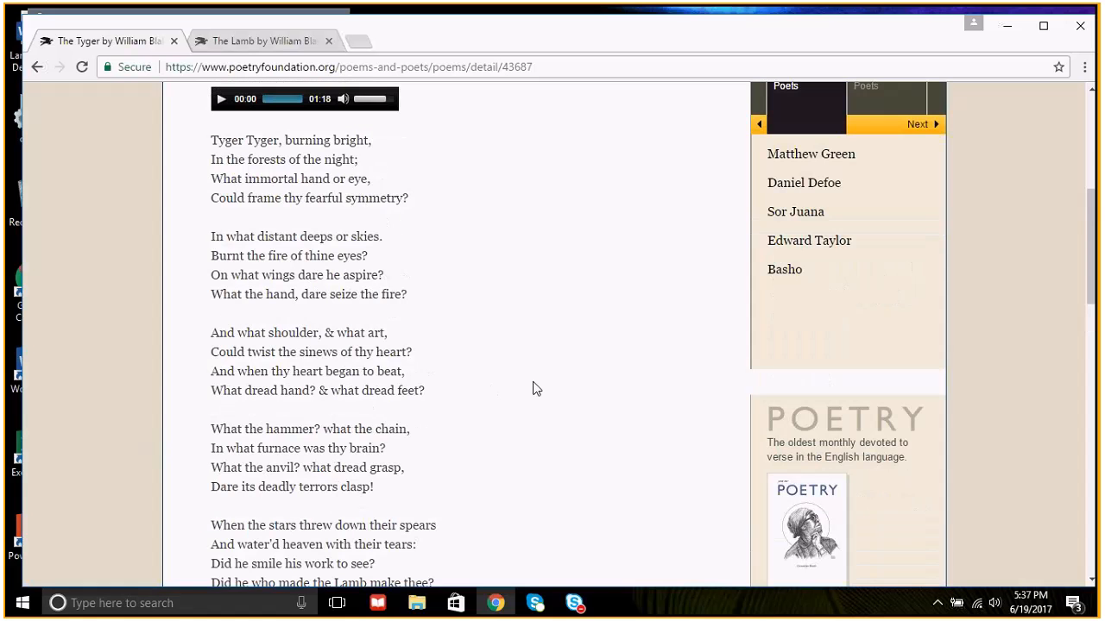
pyautogui.scroll(3)
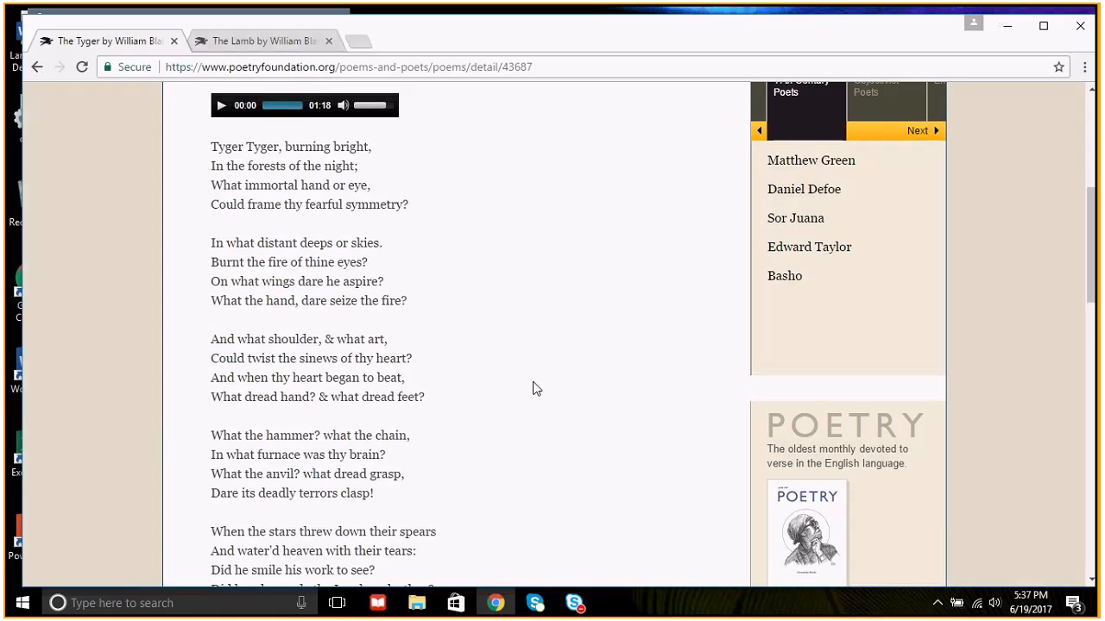